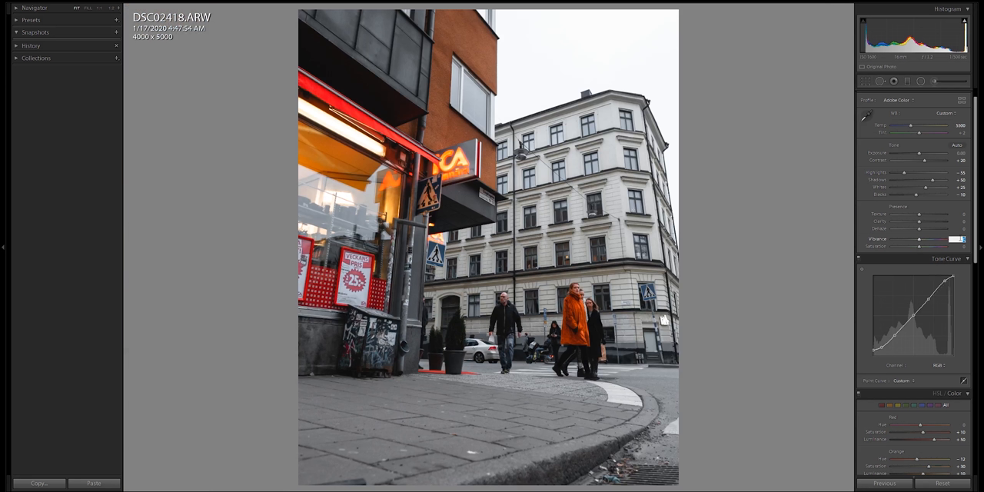
Step: Raise the Presence Vibrance slider to +45 in the Basic panel
drag(938, 246, 958, 246)
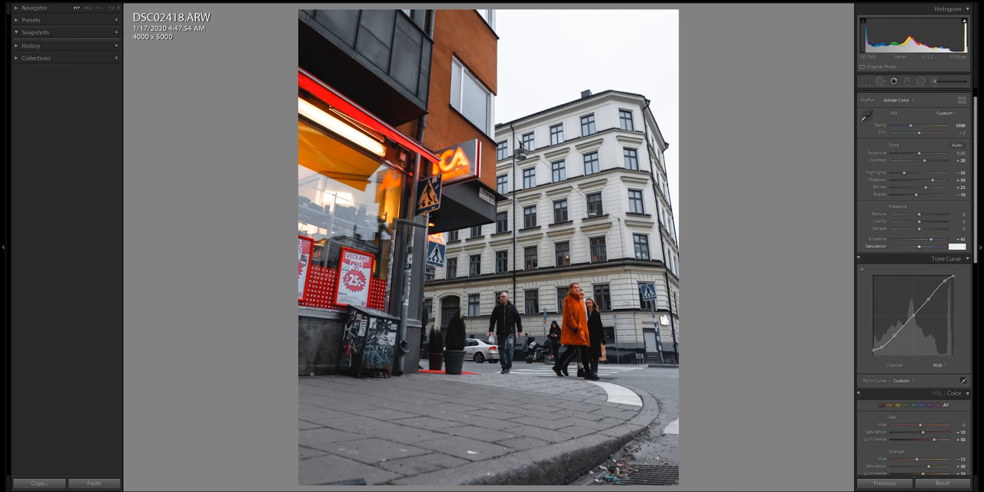